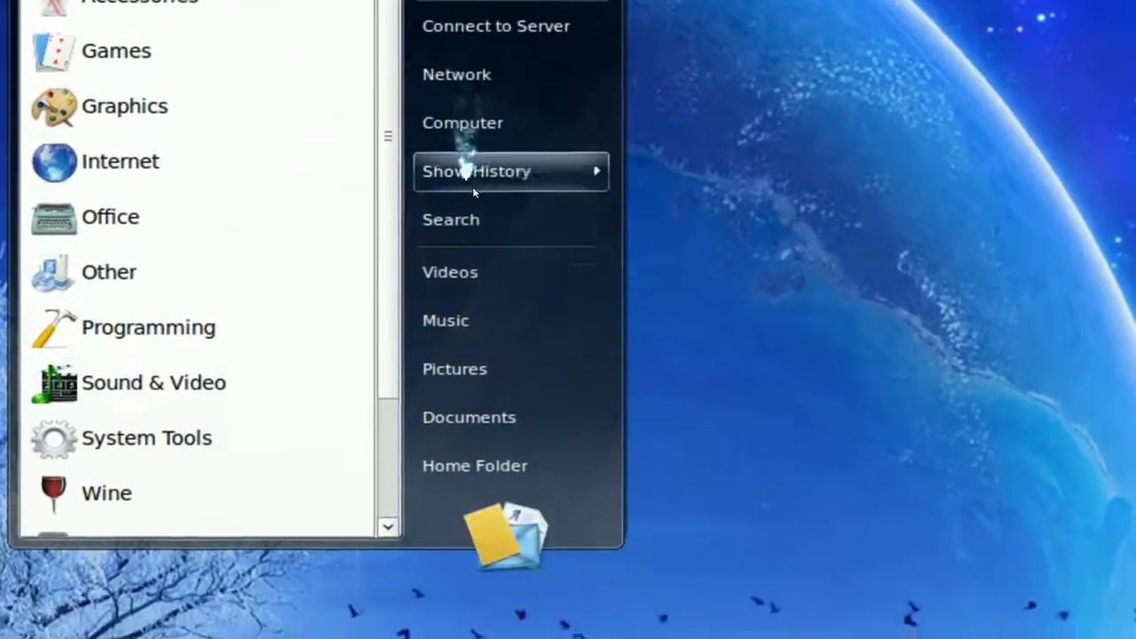
# Scroll down through the GnoMenu start menu's places list before dismissing it
pyautogui.scroll(-3)
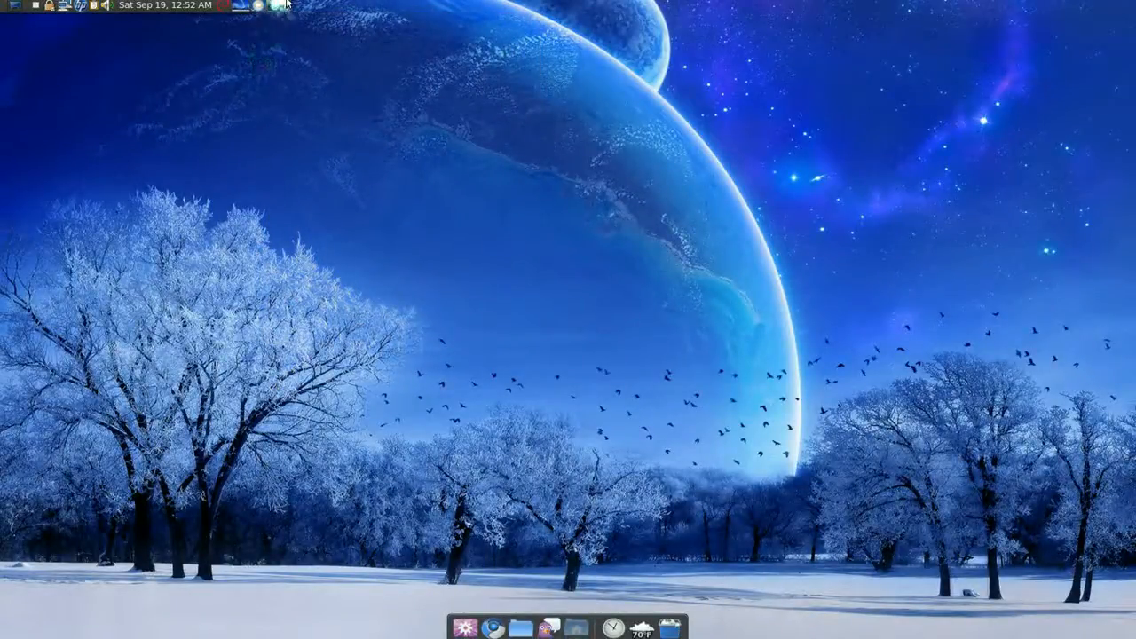
# Search Add to Panel for 'gno' and add the GnoMenu applet to the top panel
pyautogui.rightClick(267, 4)
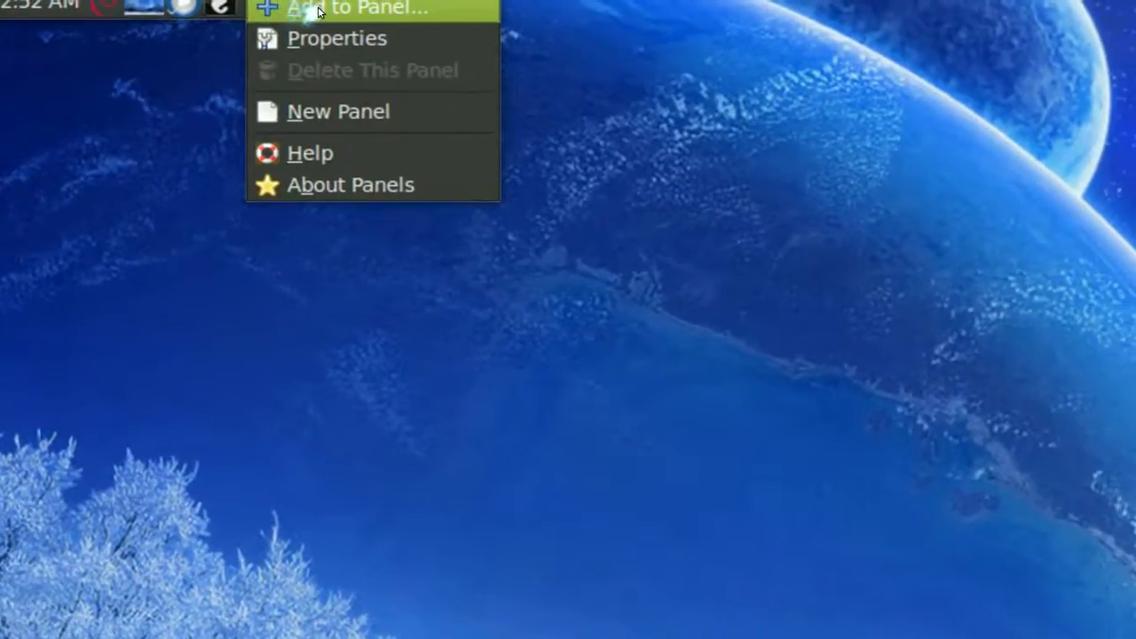
pyautogui.click(358, 7)
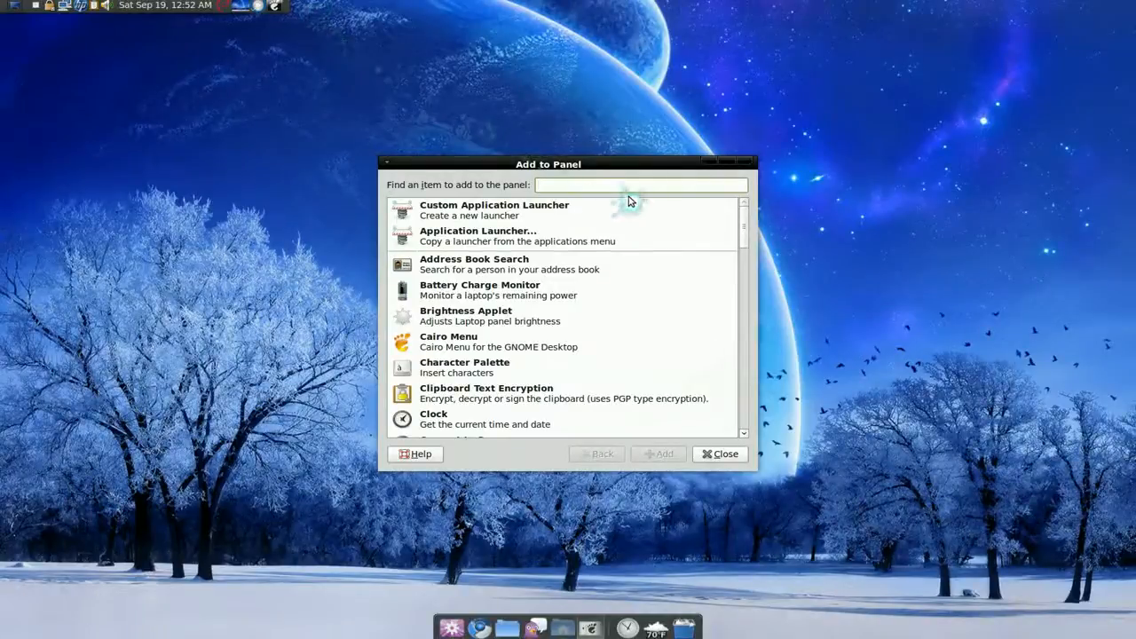
pyautogui.write('gno')
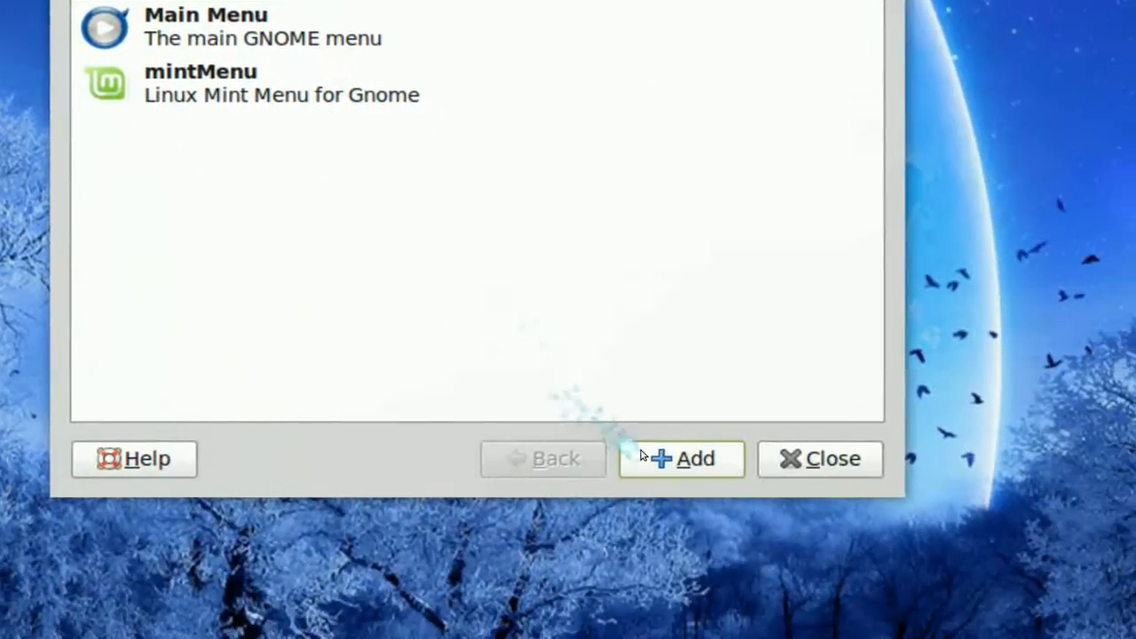
pyautogui.click(818, 458)
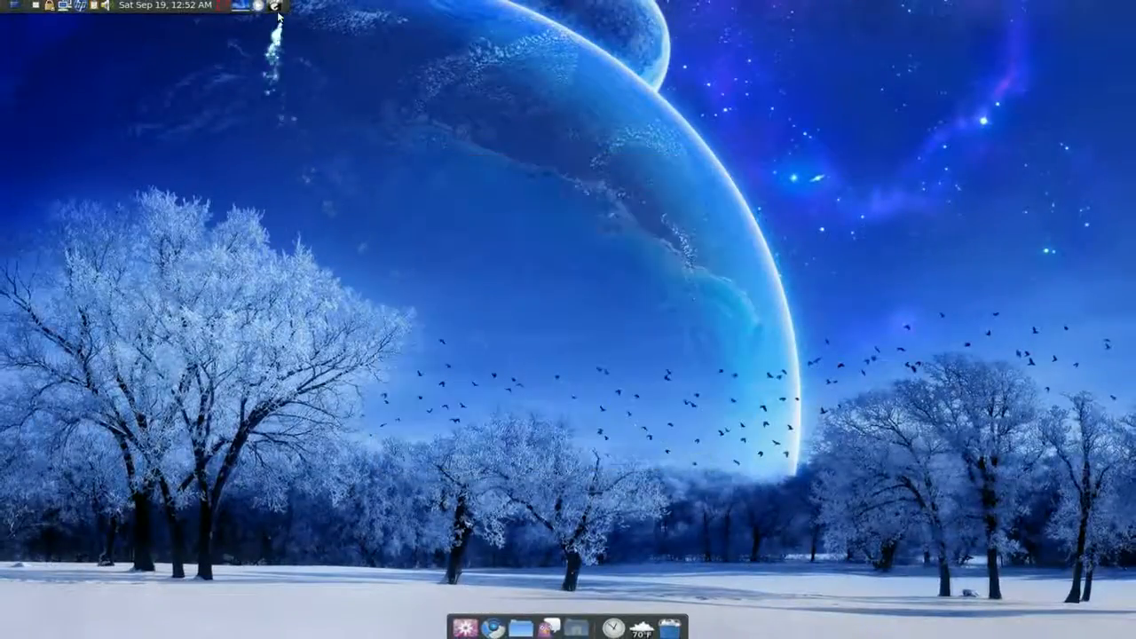
# Open the GnoMenu applet's Preferences window and move it higher on screen
pyautogui.rightClick(278, 6)
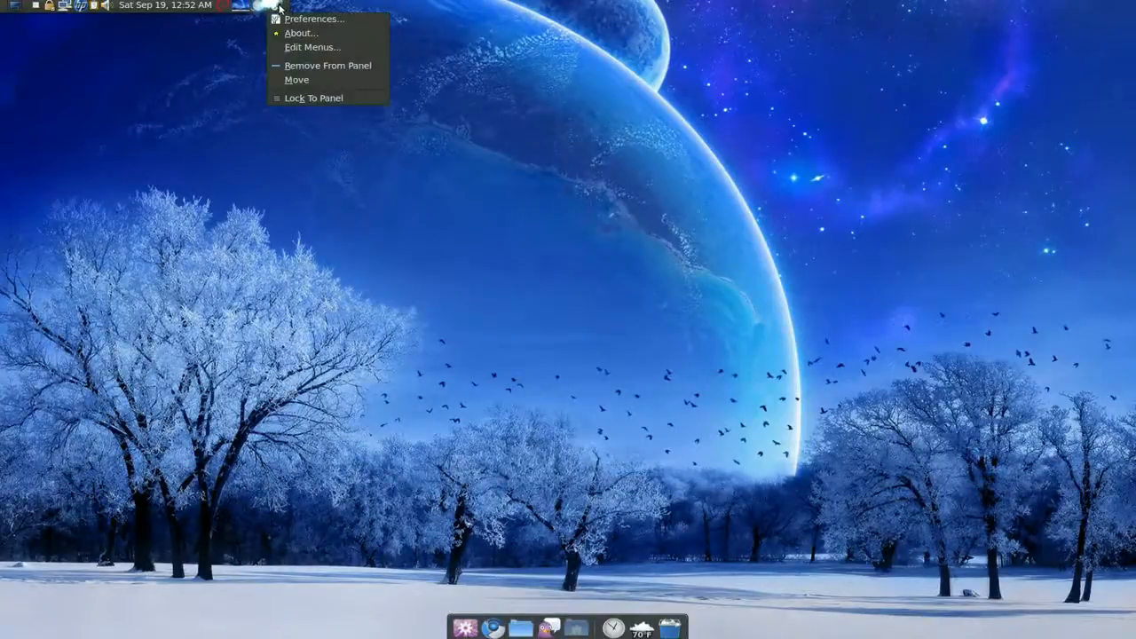
pyautogui.click(313, 17)
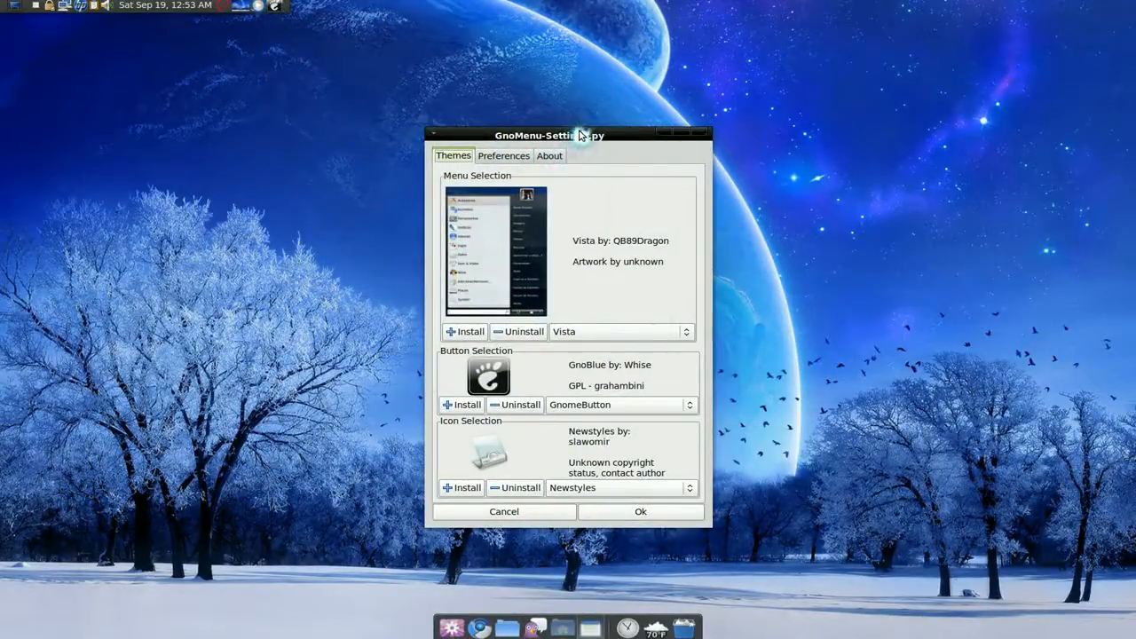
pyautogui.moveTo(549, 135); pyautogui.dragTo(546, 36)
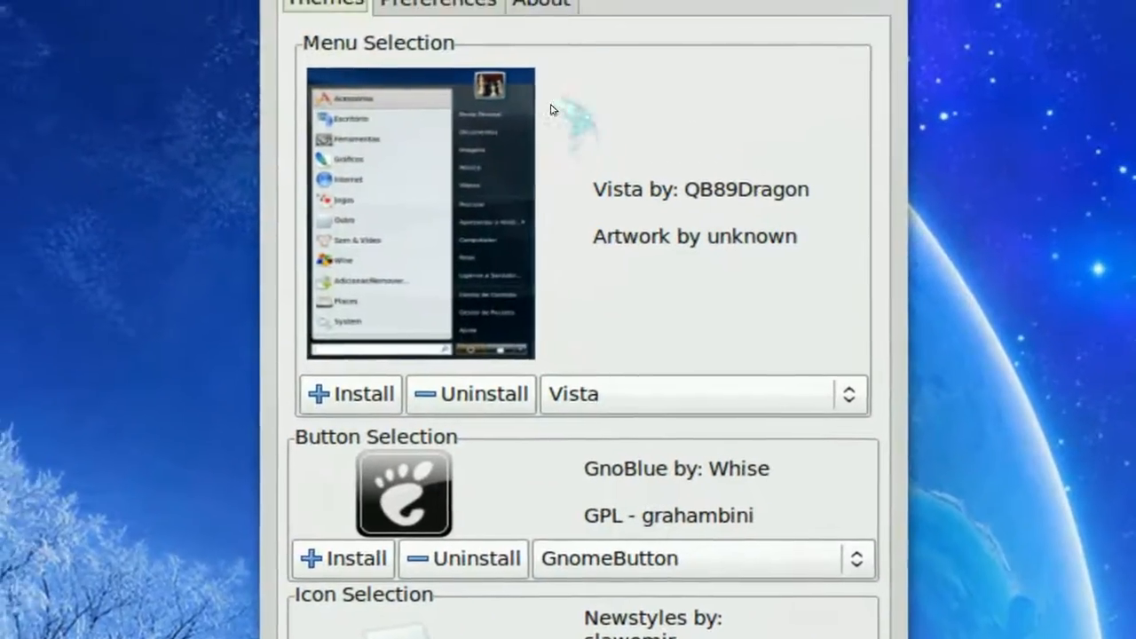
# Preview two other menu themes from the Menu Selection list, then reselect Vista
pyautogui.scroll(-3)
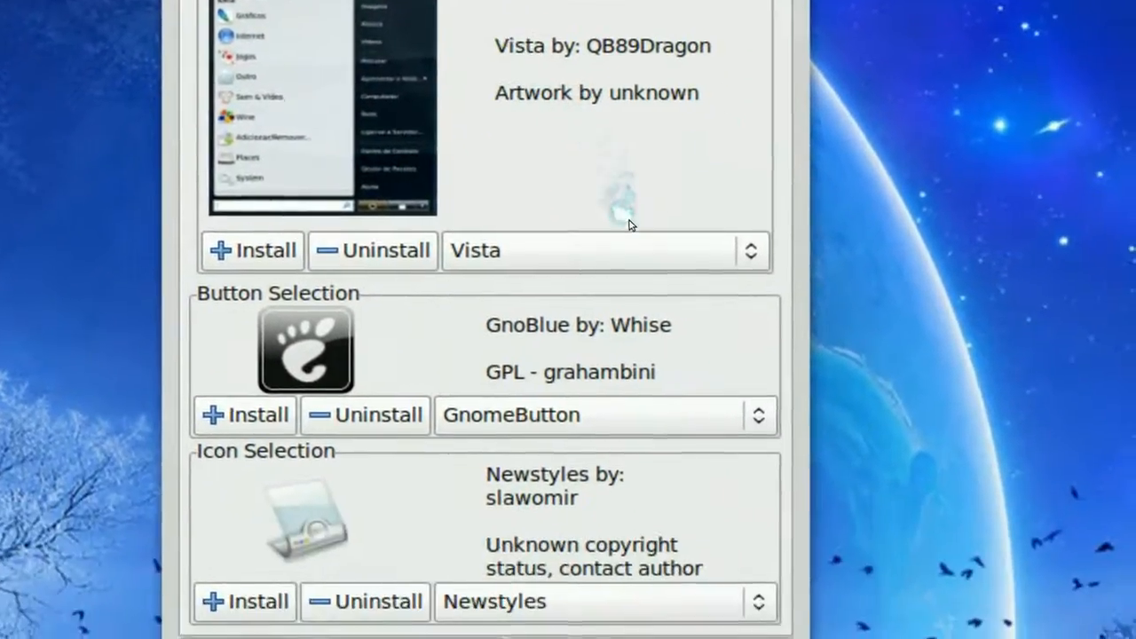
pyautogui.click(750, 251)
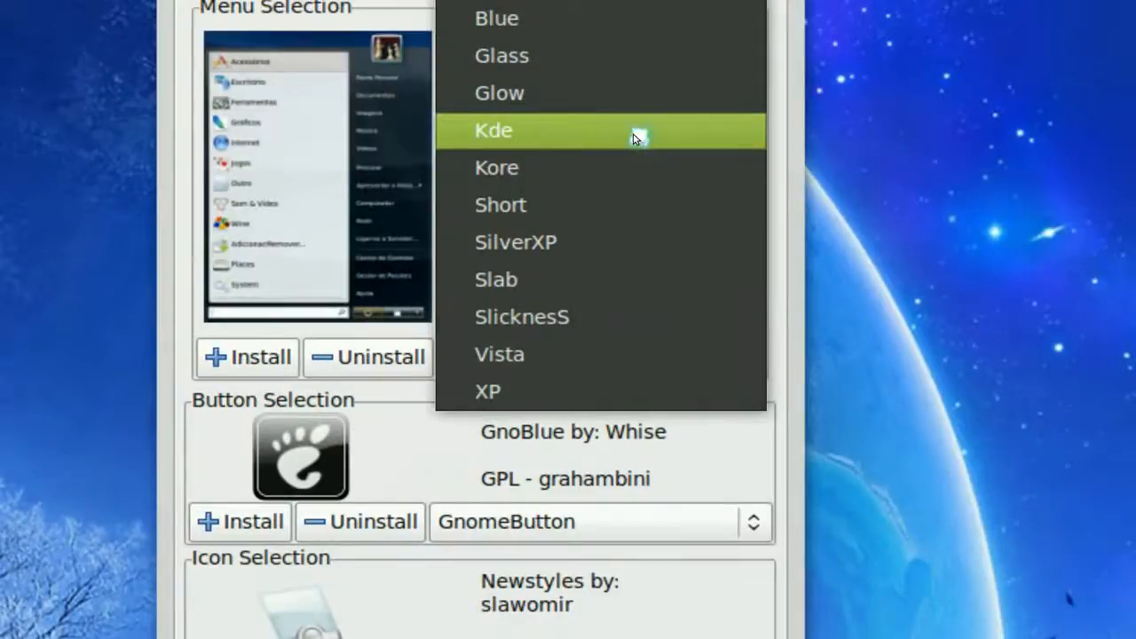
pyautogui.click(493, 131)
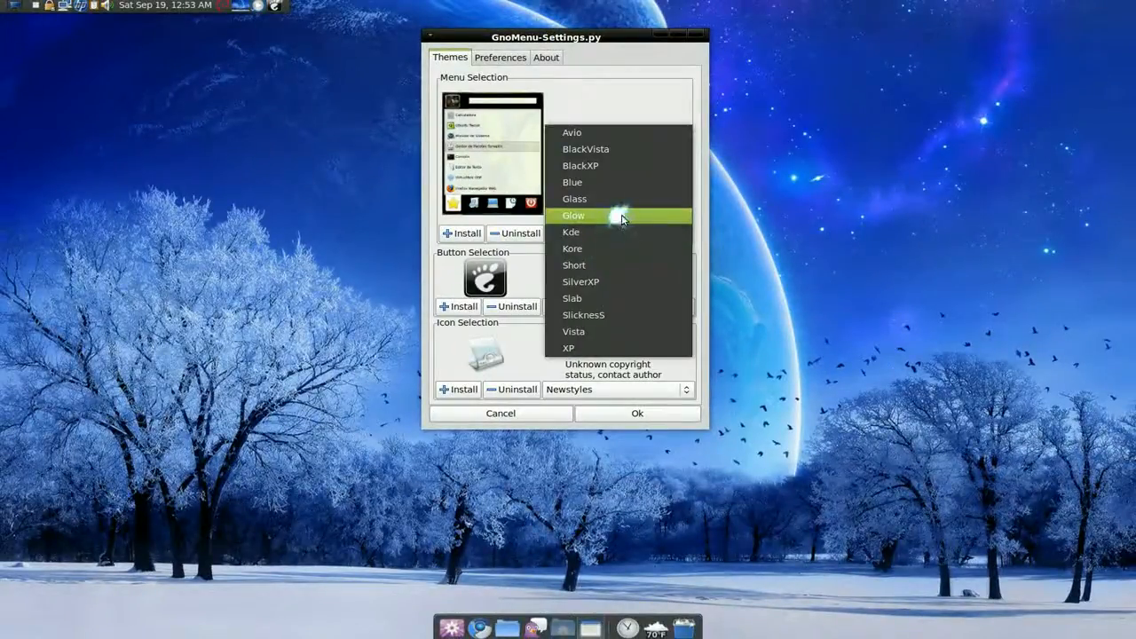
pyautogui.click(581, 165)
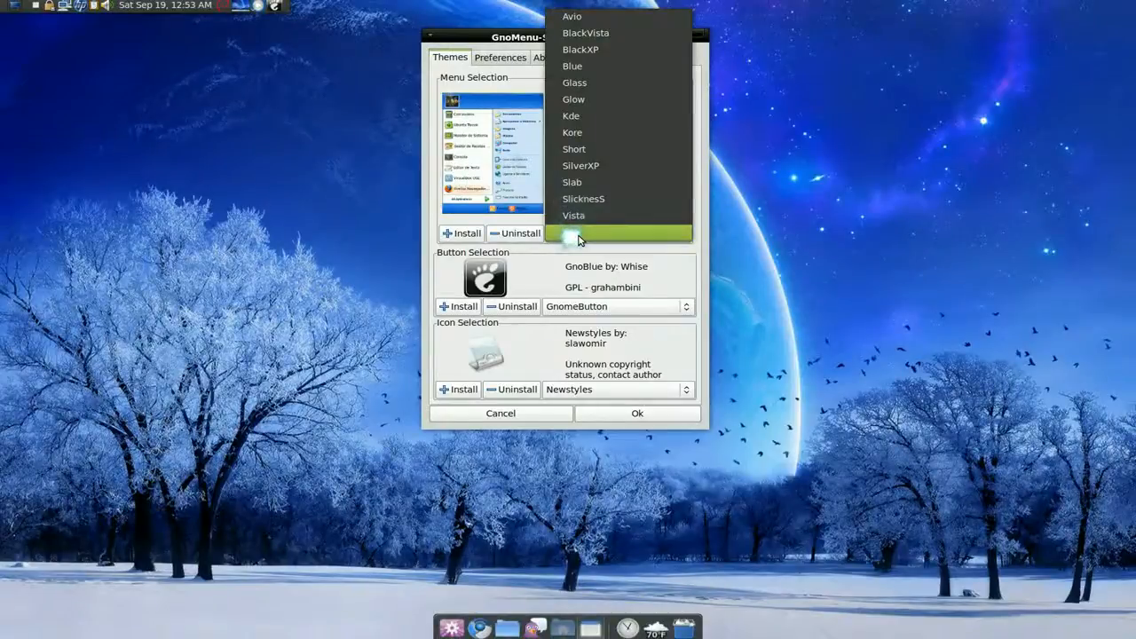
pyautogui.click(574, 215)
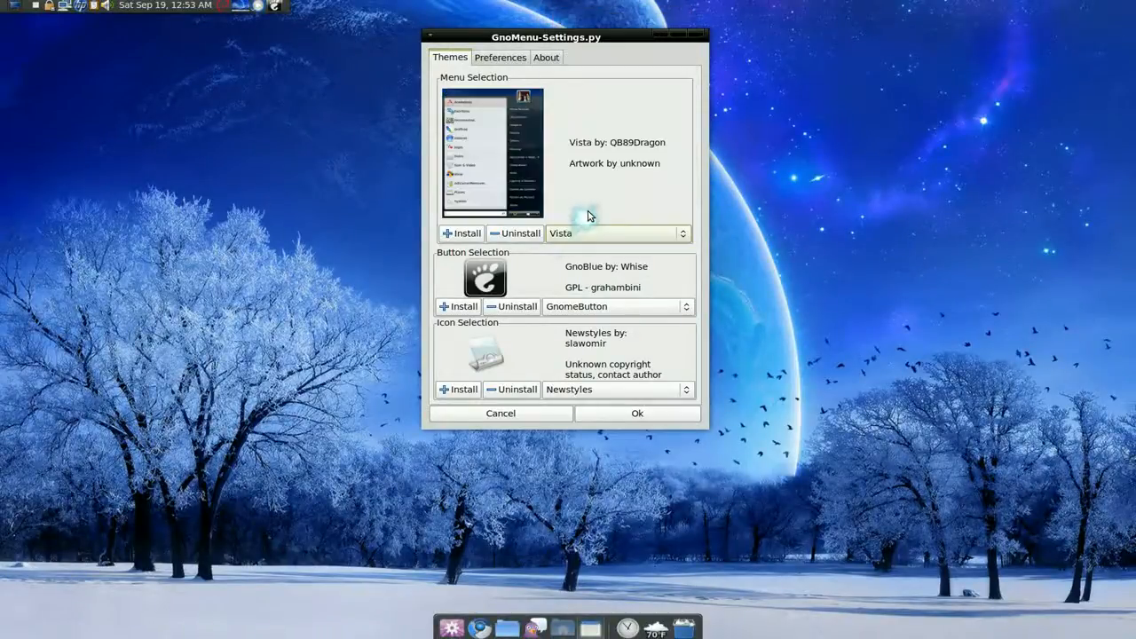
pyautogui.moveTo(578, 294)
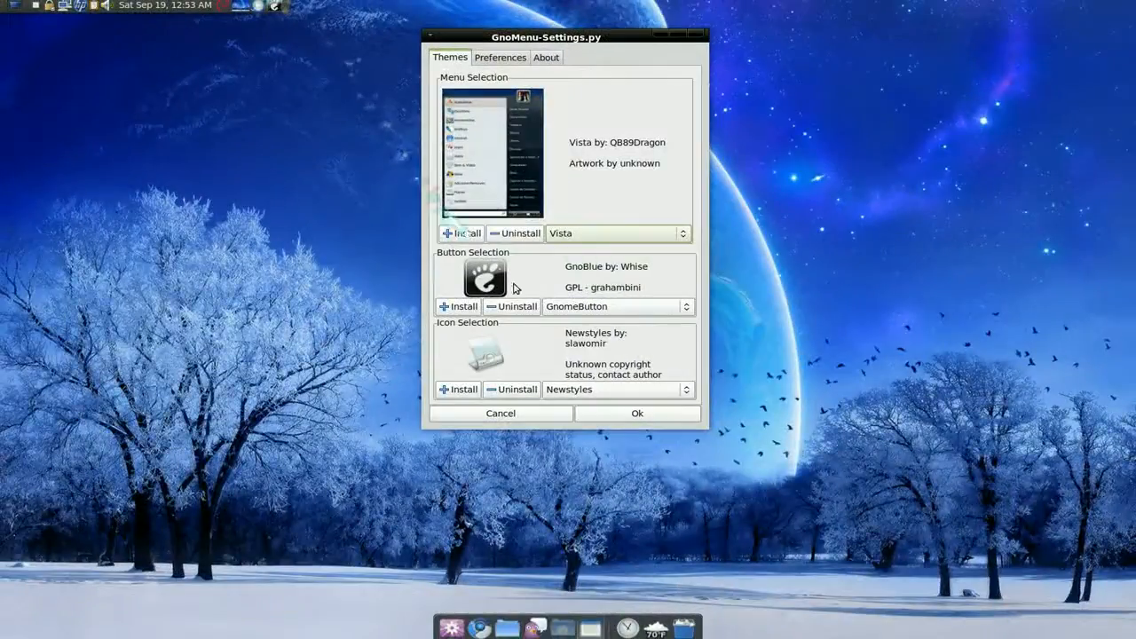
# Preview other panel button styles and settle back on GnomeButton
pyautogui.click(617, 306)
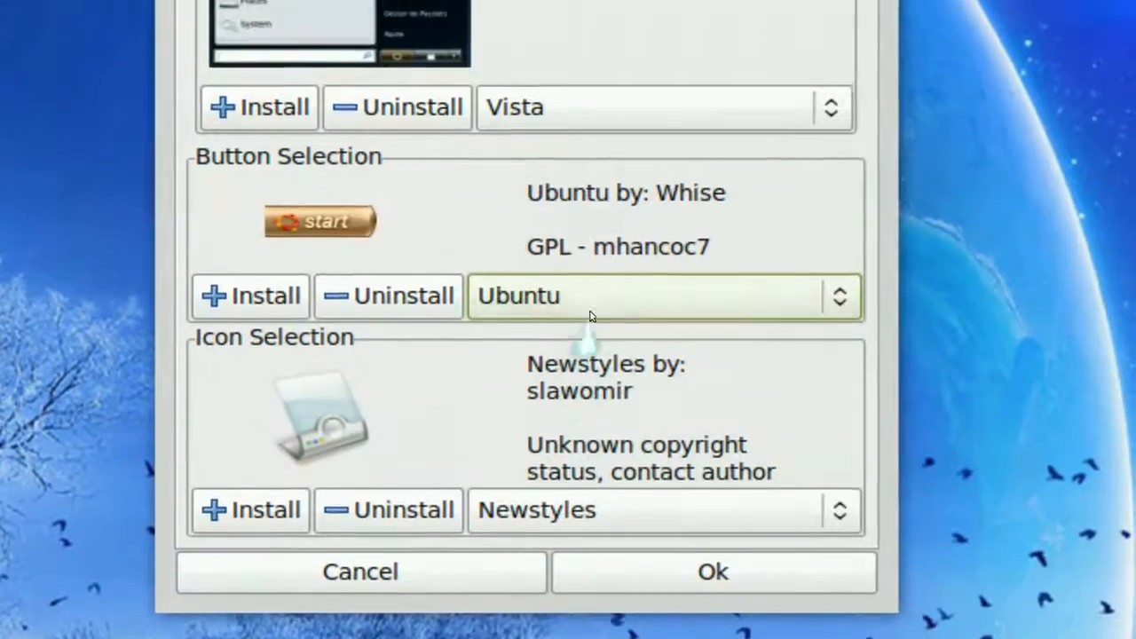
pyautogui.click(661, 296)
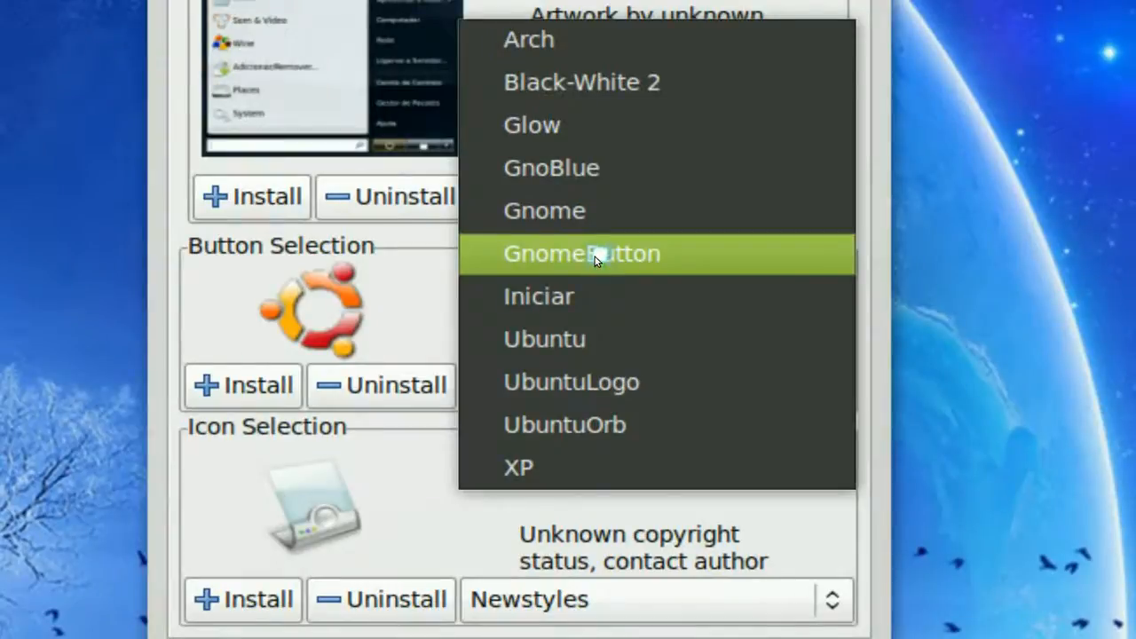
pyautogui.click(581, 253)
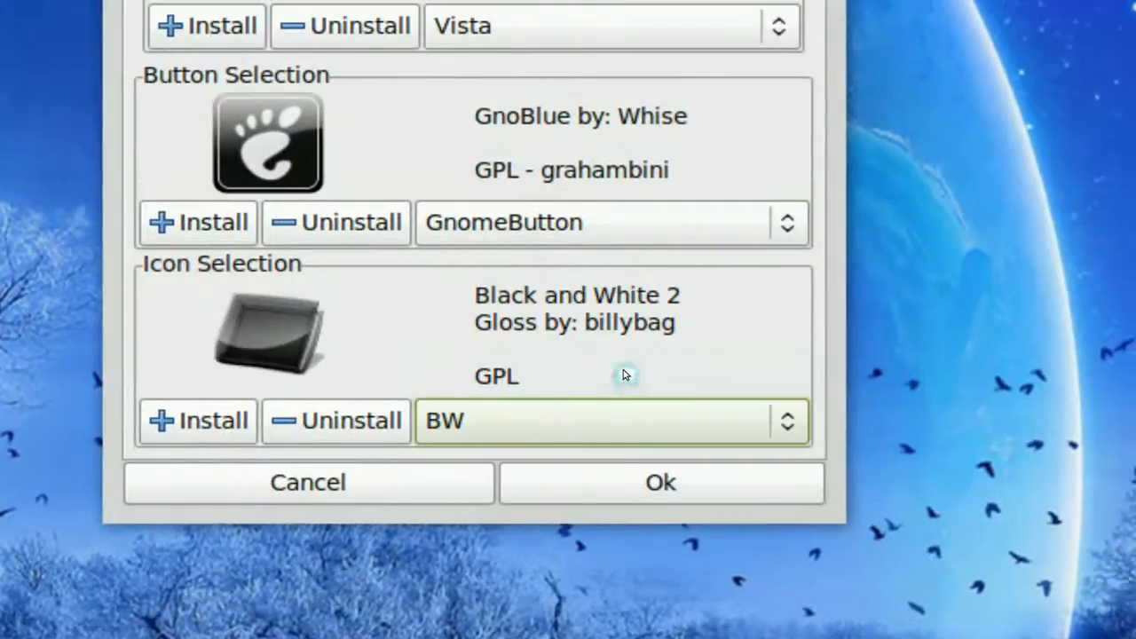
# Choose the Vista icon theme and show the Preferences tab
pyautogui.click(612, 421)
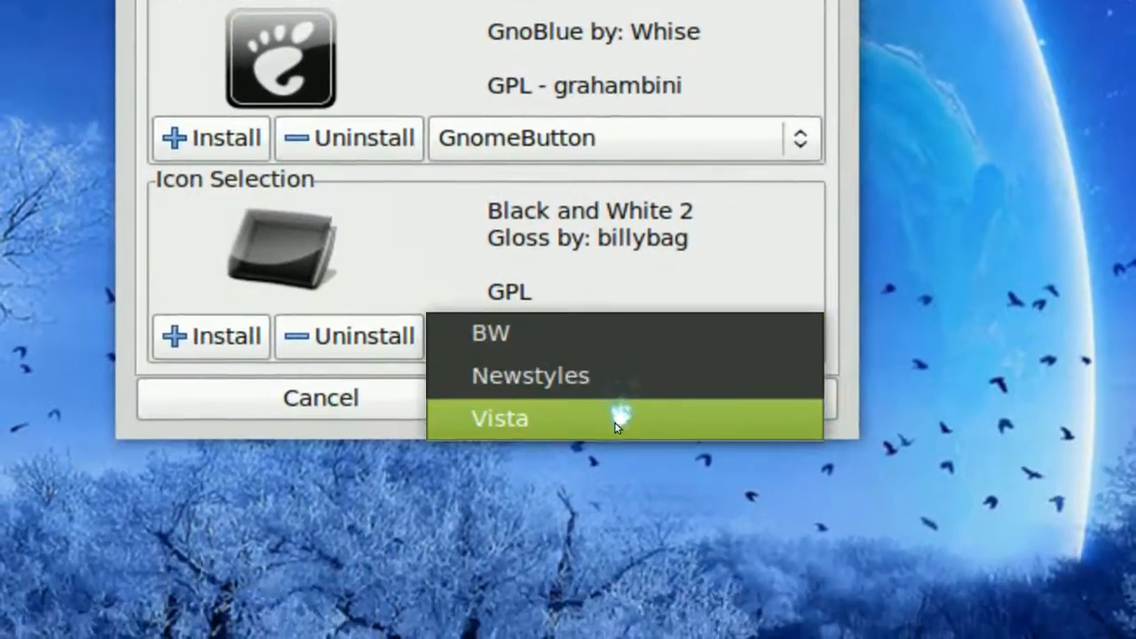
pyautogui.click(499, 418)
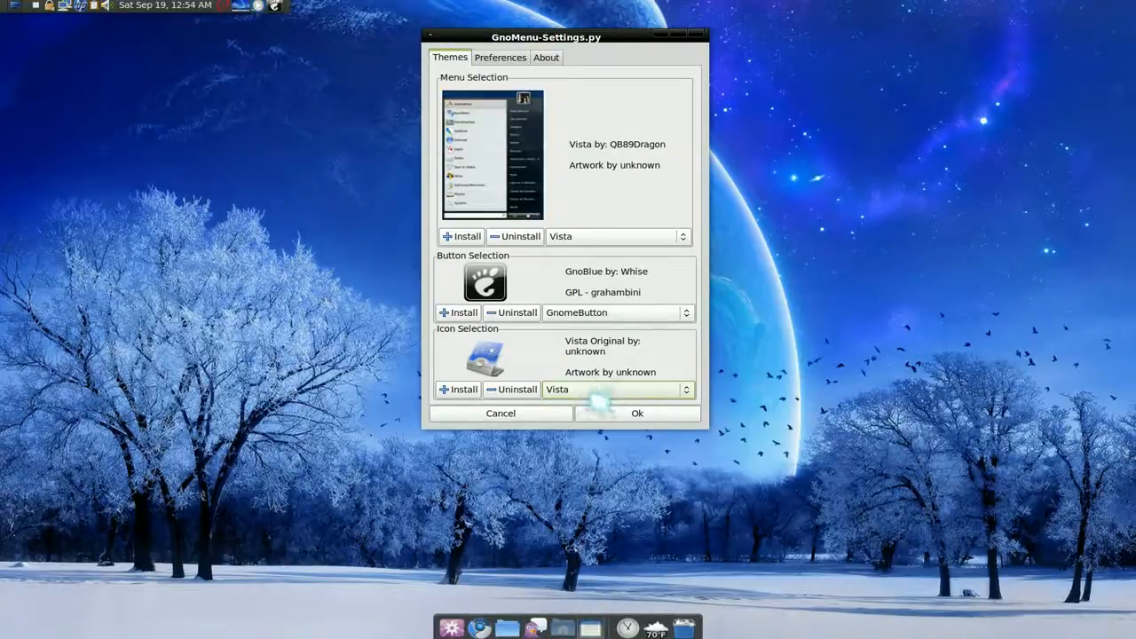
pyautogui.click(500, 57)
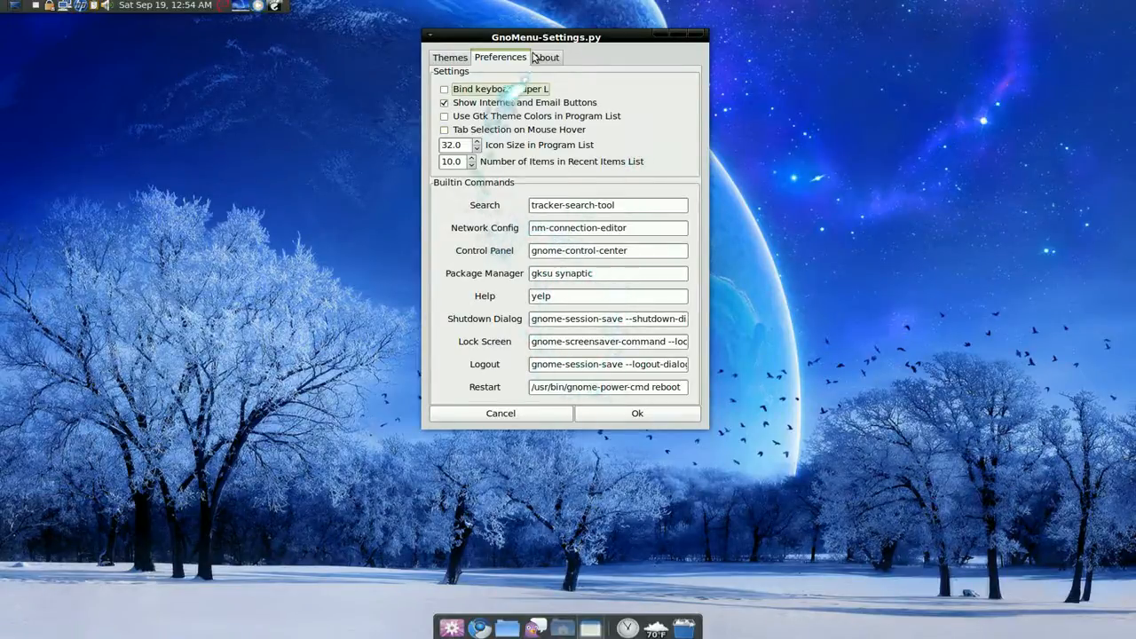
# Show the About tab listing GnoMenu version 1.9.9 and its links
pyautogui.click(545, 57)
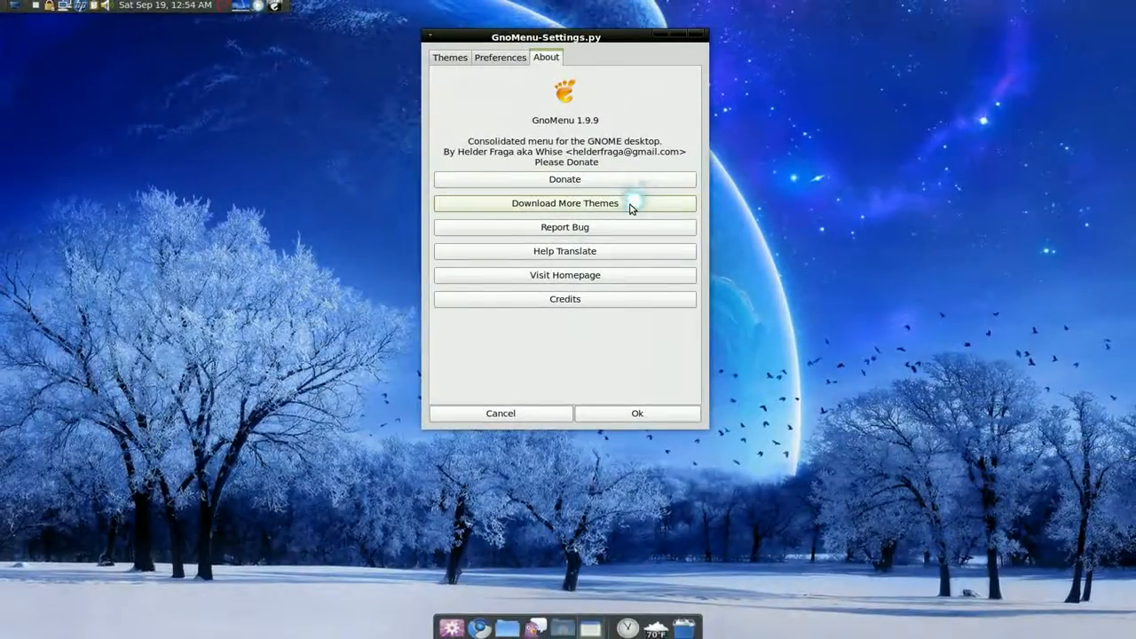
# Open Download More Themes and scroll the gnome-look.org GnoMenu Themes listing
pyautogui.click(564, 202)
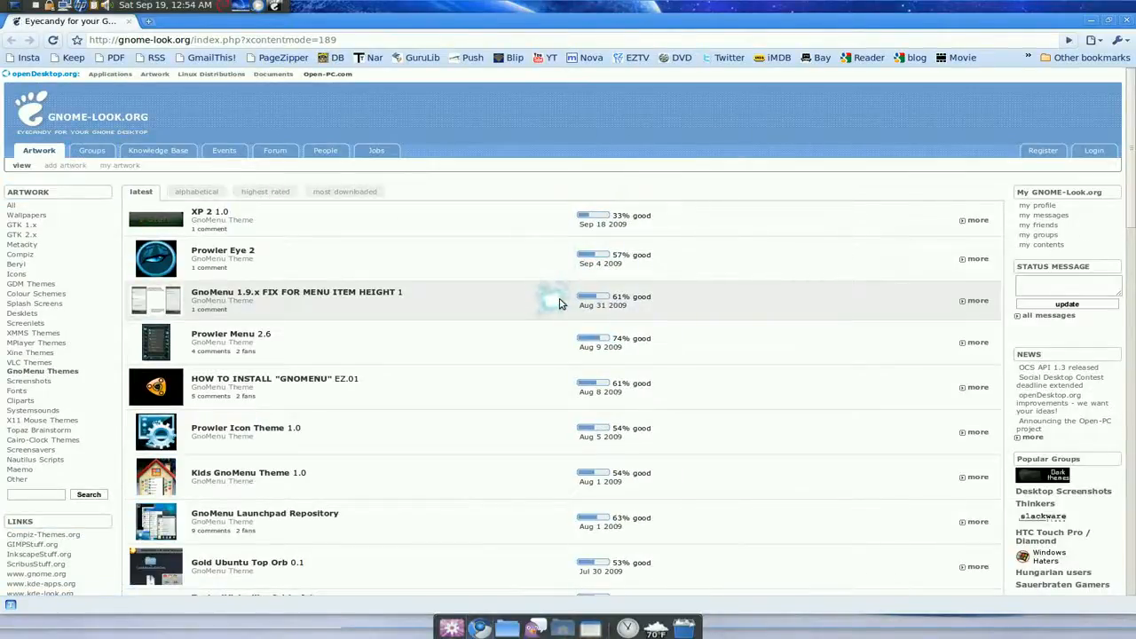
pyautogui.moveTo(544, 318)
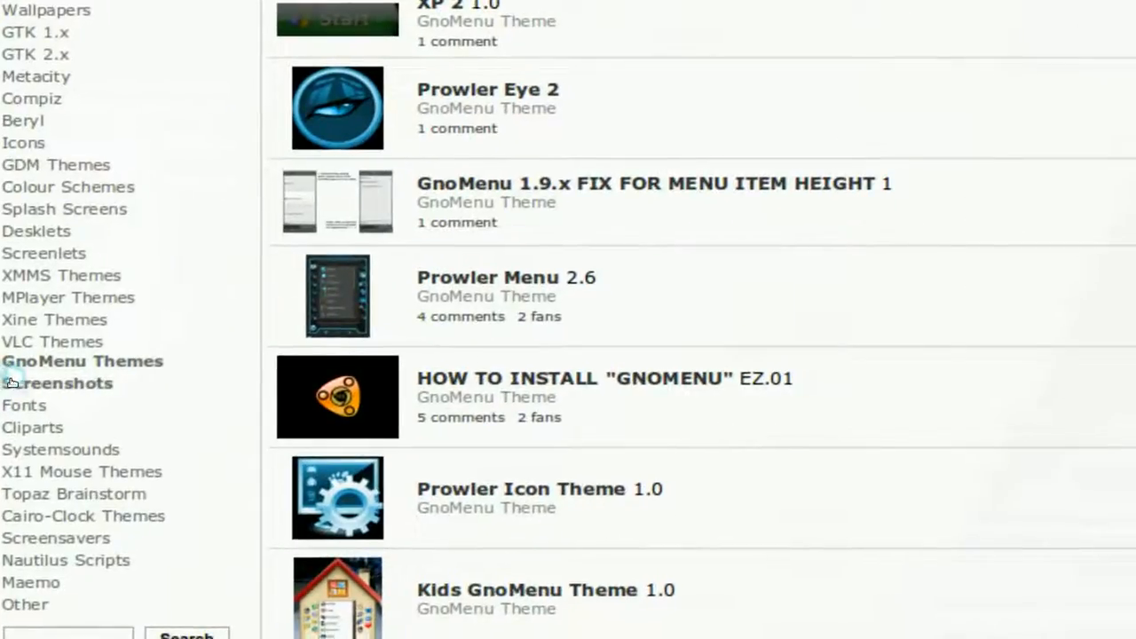
pyautogui.scroll(3)
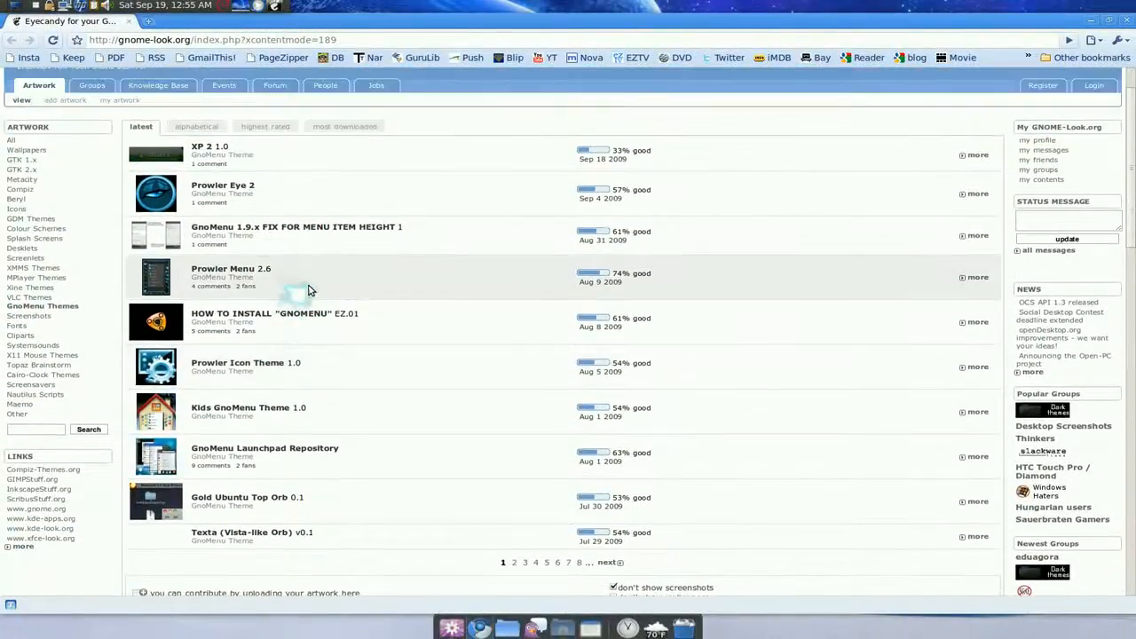
pyautogui.moveTo(312, 240)
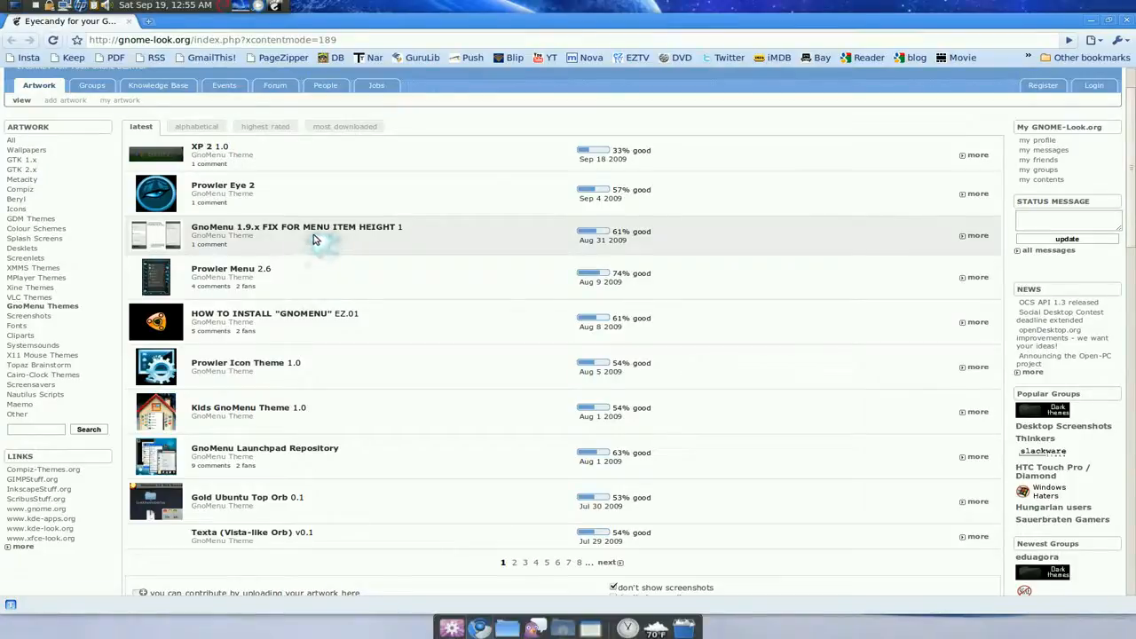
pyautogui.moveTo(407, 194)
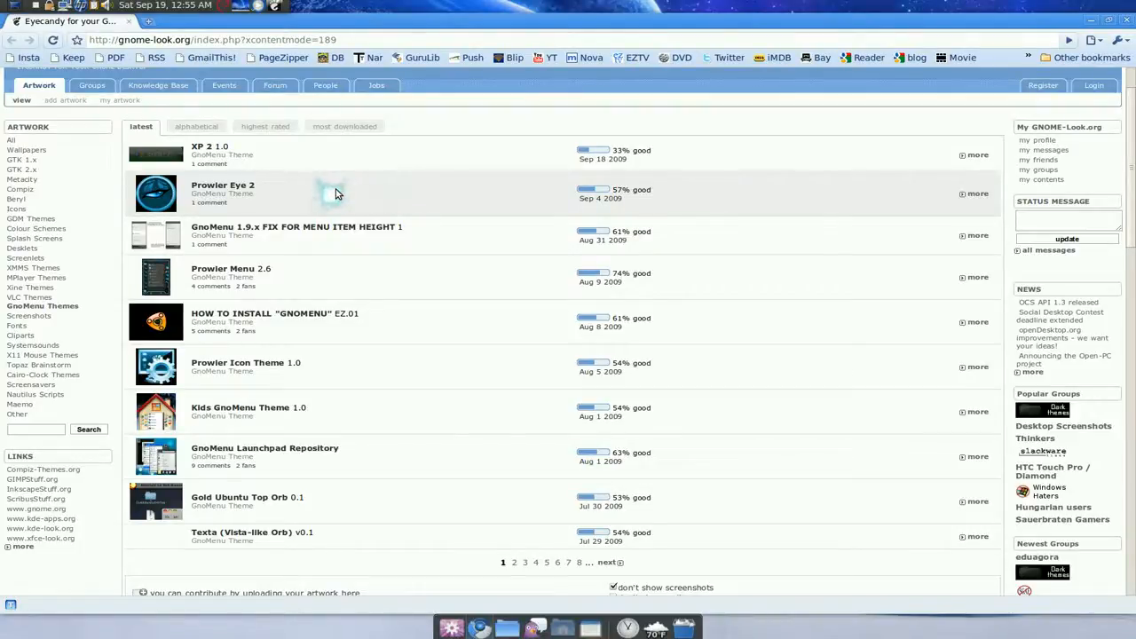
pyautogui.moveTo(329, 195)
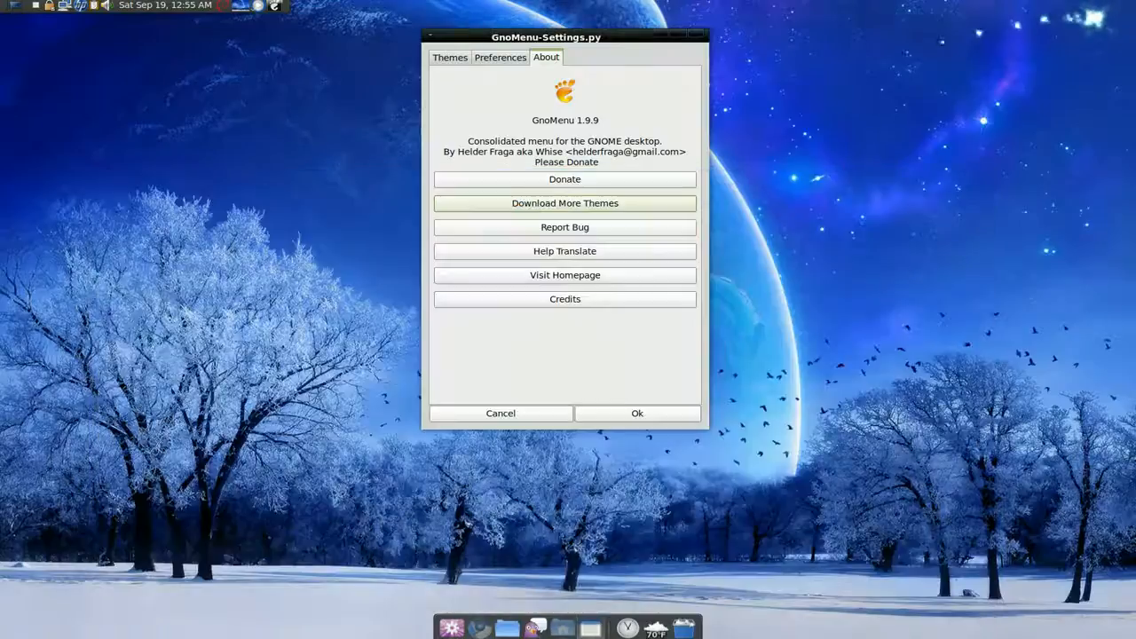
# Return to Themes, cancel the theme installer file browser, and apply the themes
pyautogui.click(450, 57)
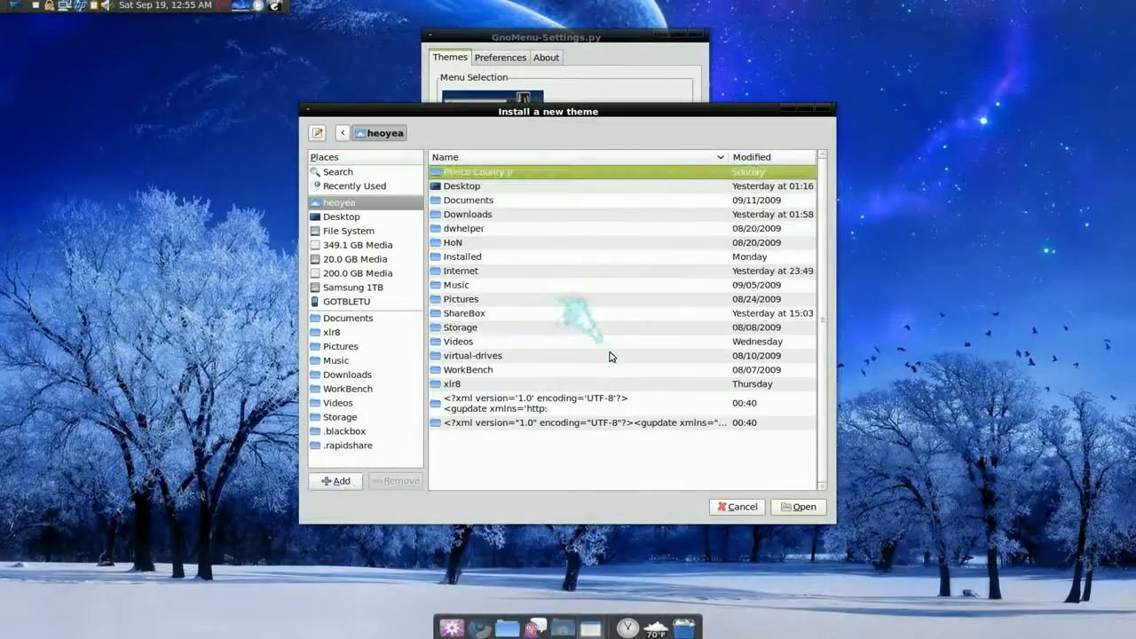
pyautogui.click(737, 506)
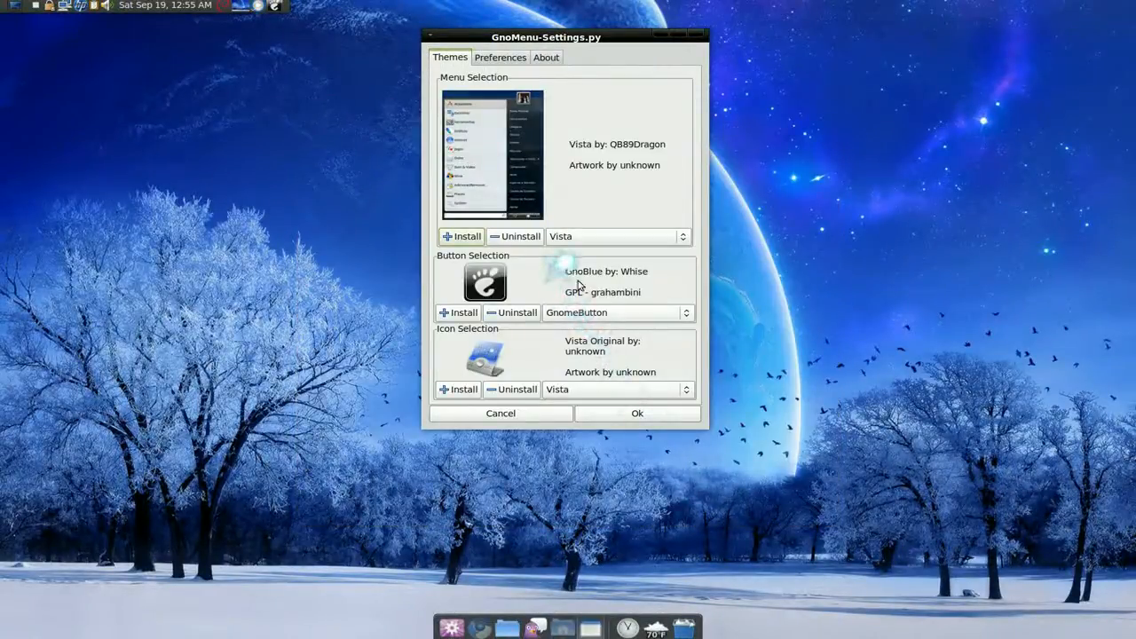
pyautogui.click(637, 412)
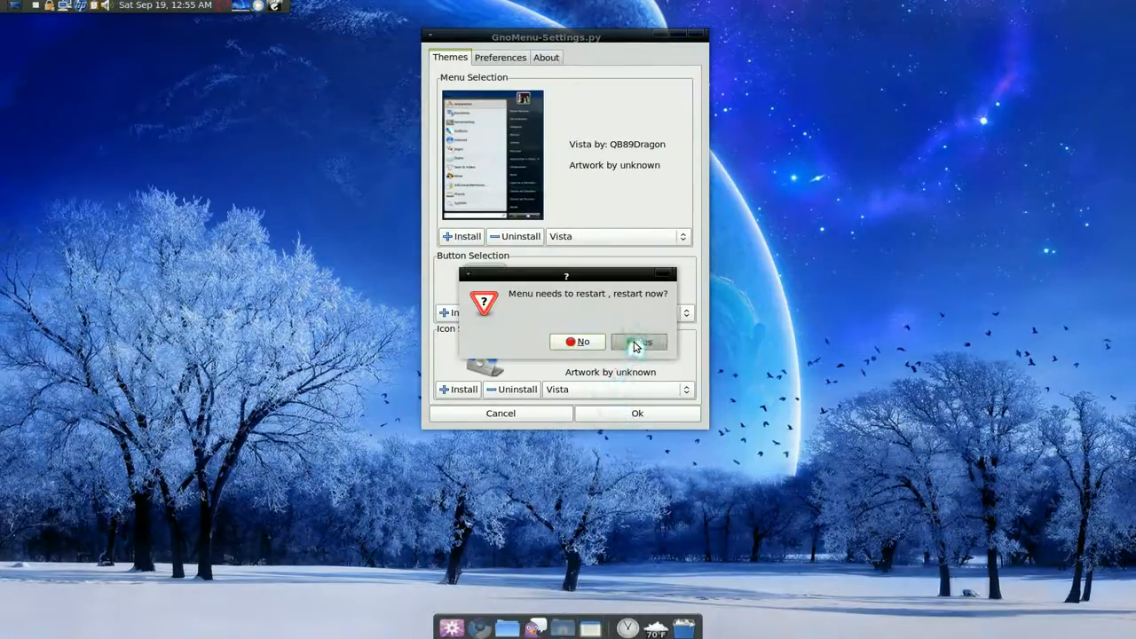
# Confirm the GnoMenu restart and open the Vista-themed menu from the top panel
pyautogui.click(638, 342)
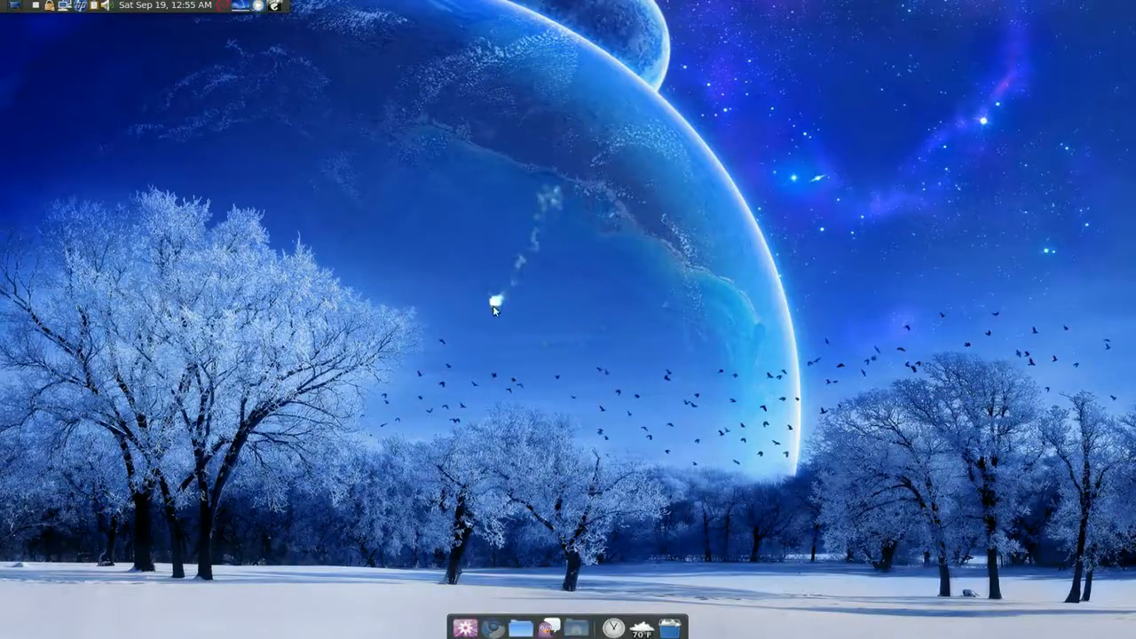
pyautogui.click(9, 5)
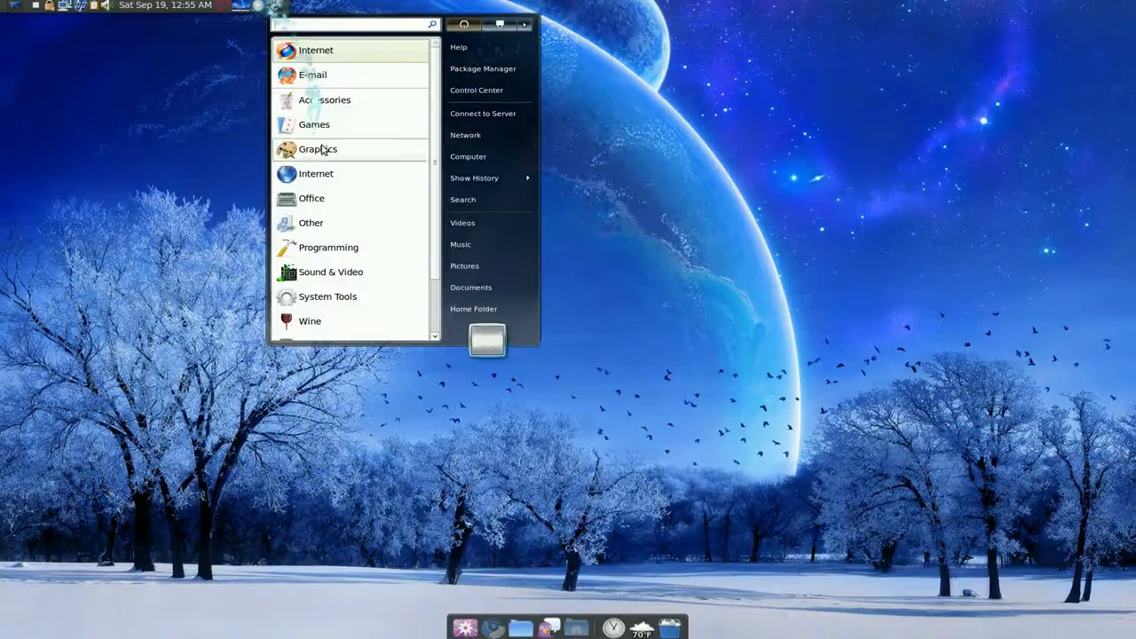